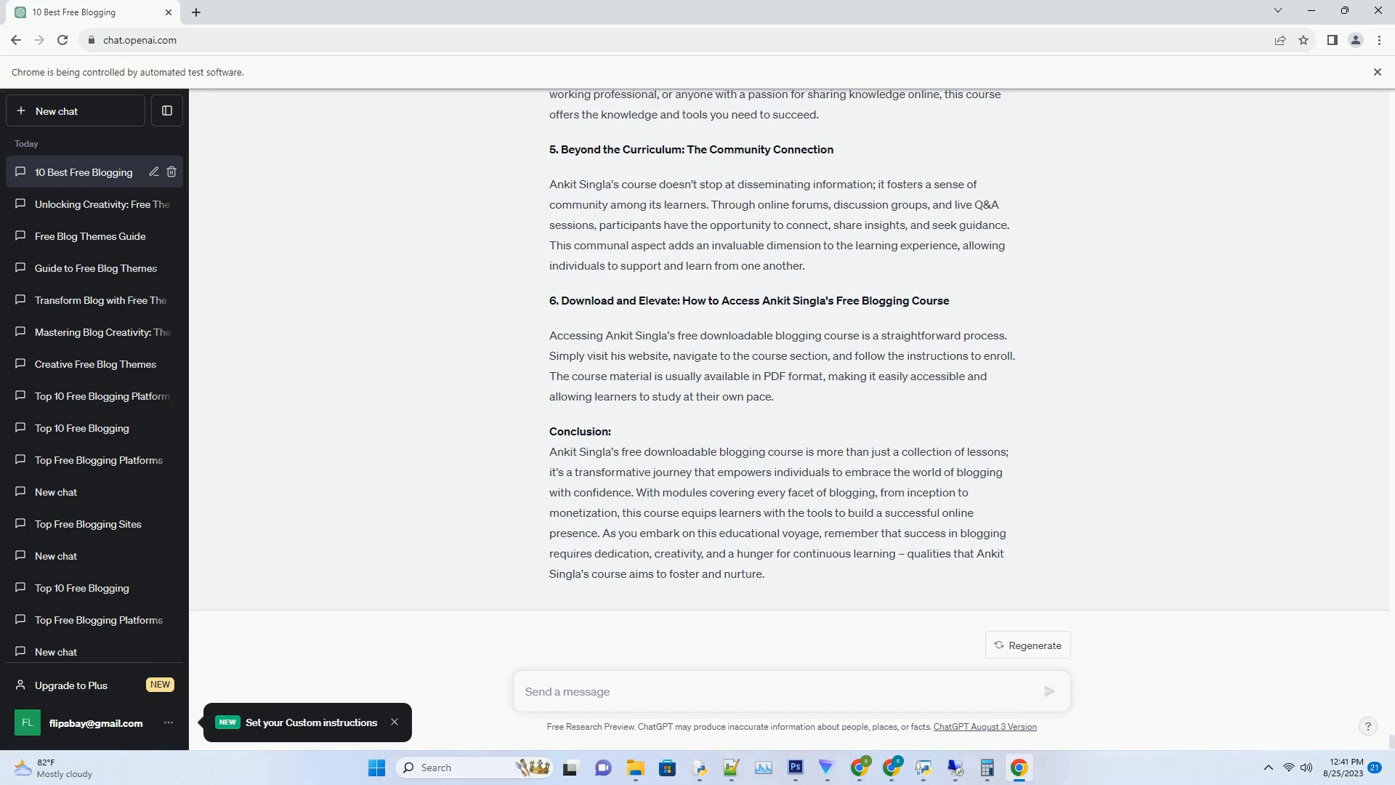
- Submit the prompt asking for an SEO-friendly blog post about anonymous blogging sites
click(791, 691)
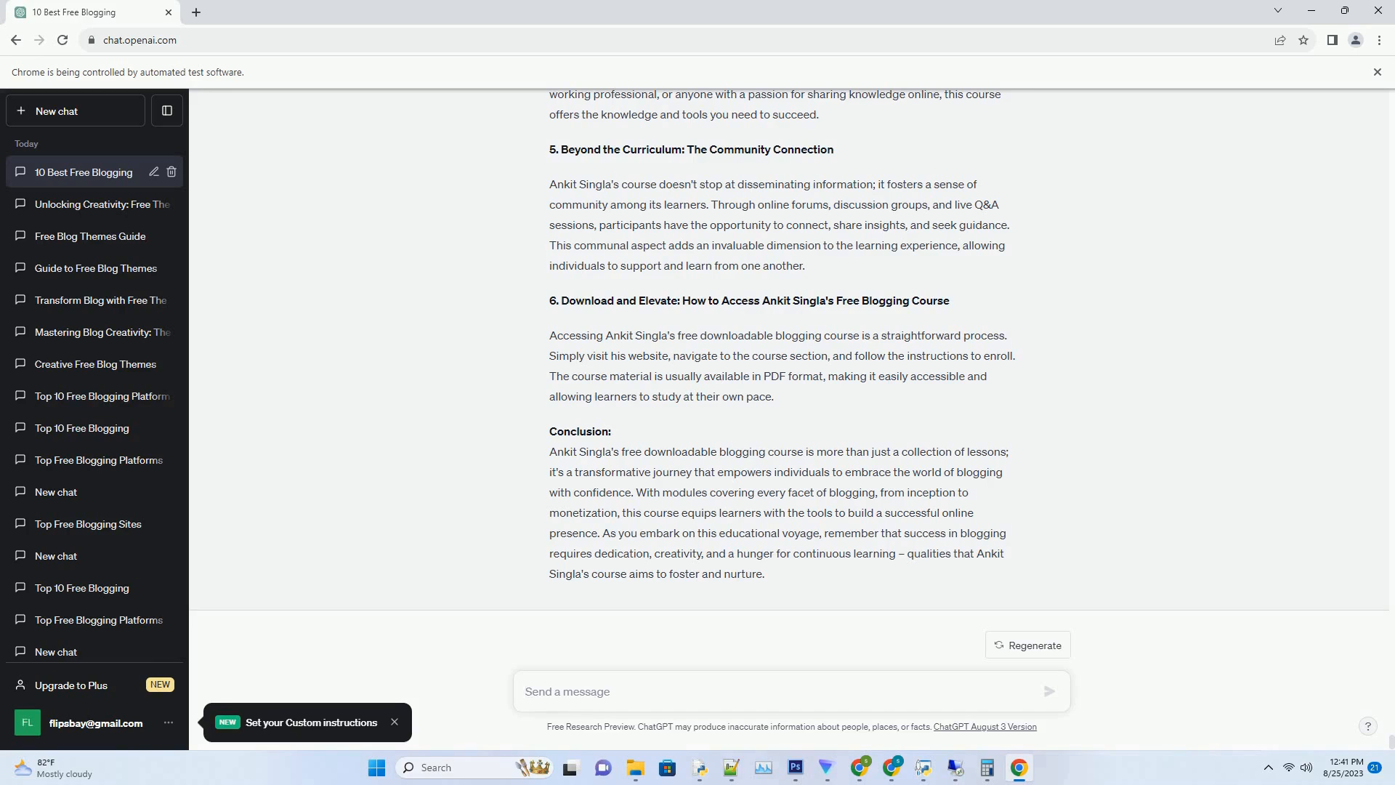
click(570, 691)
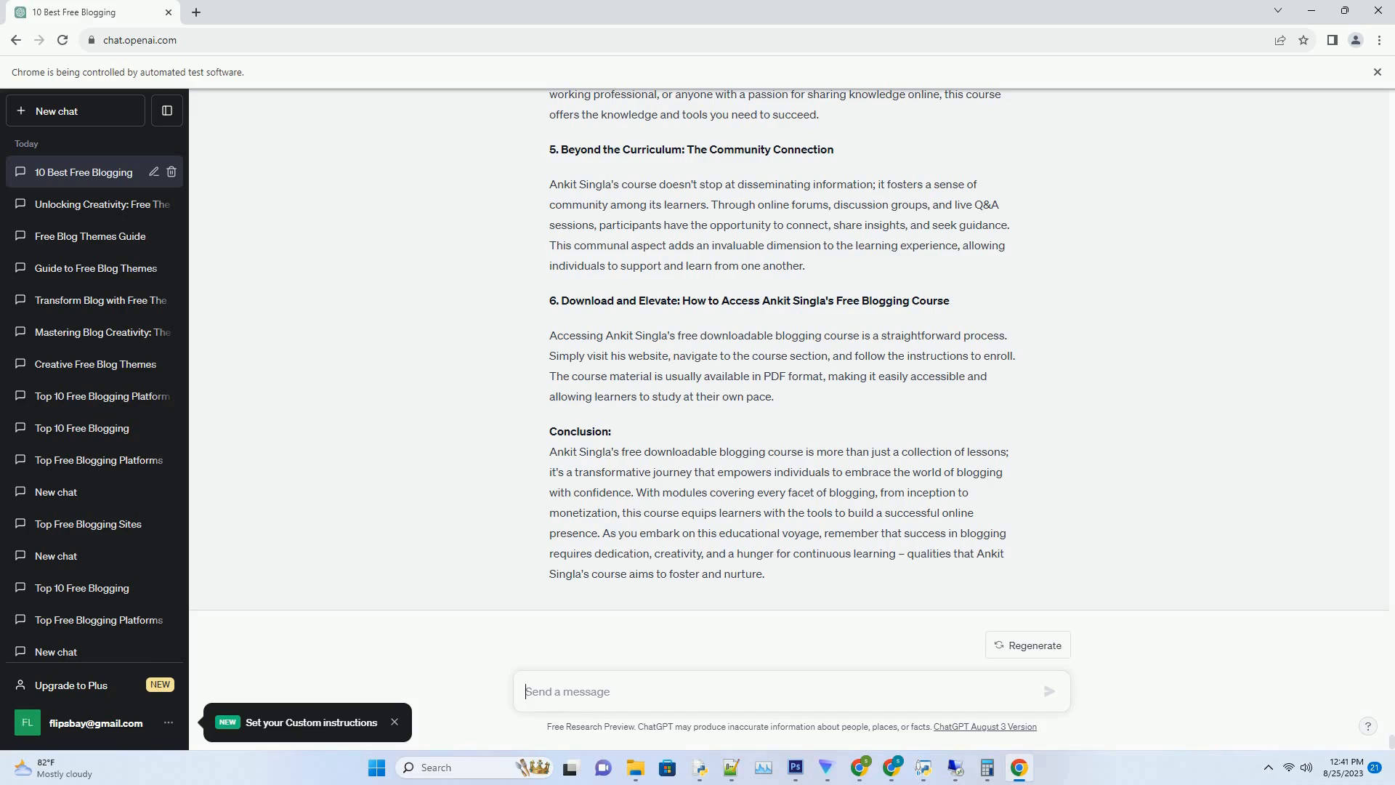
click(567, 691)
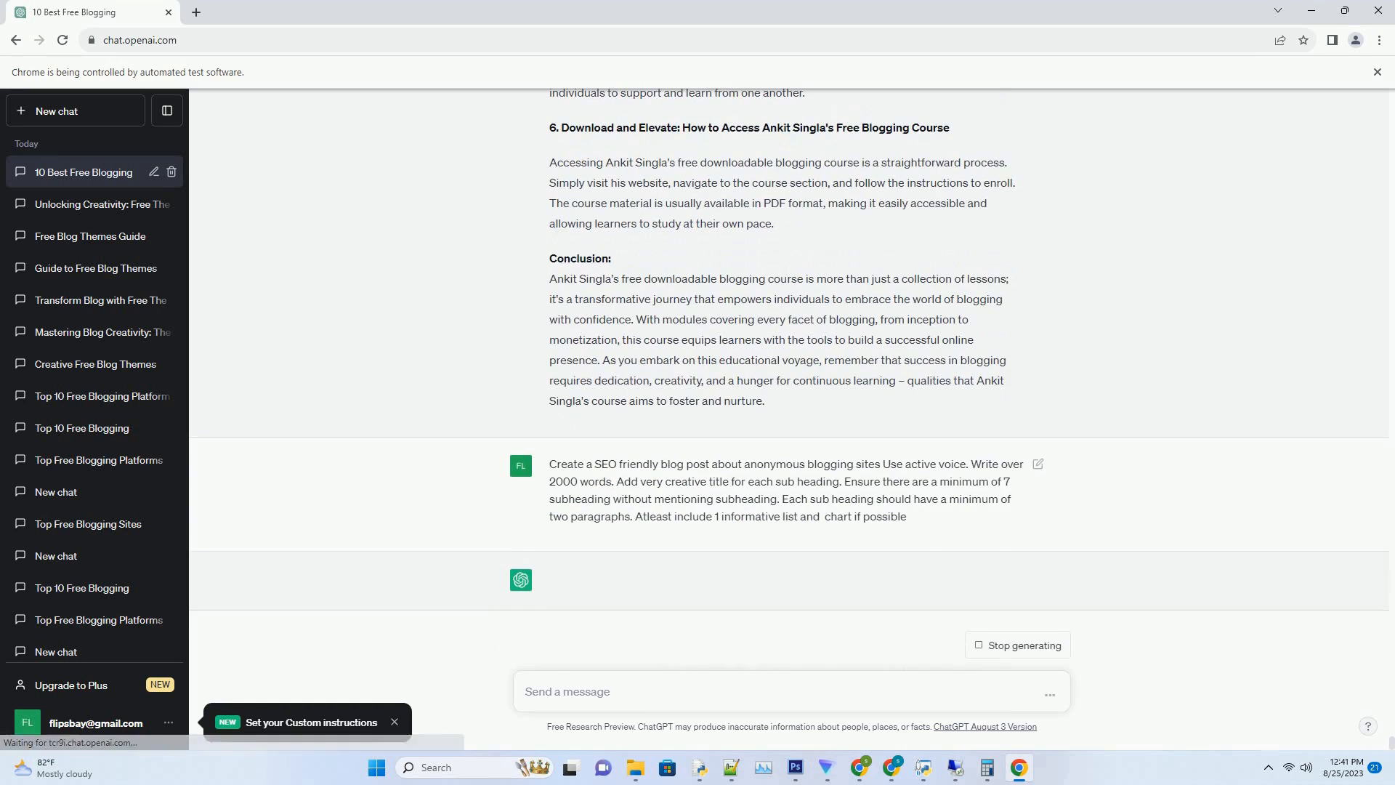
click(792, 692)
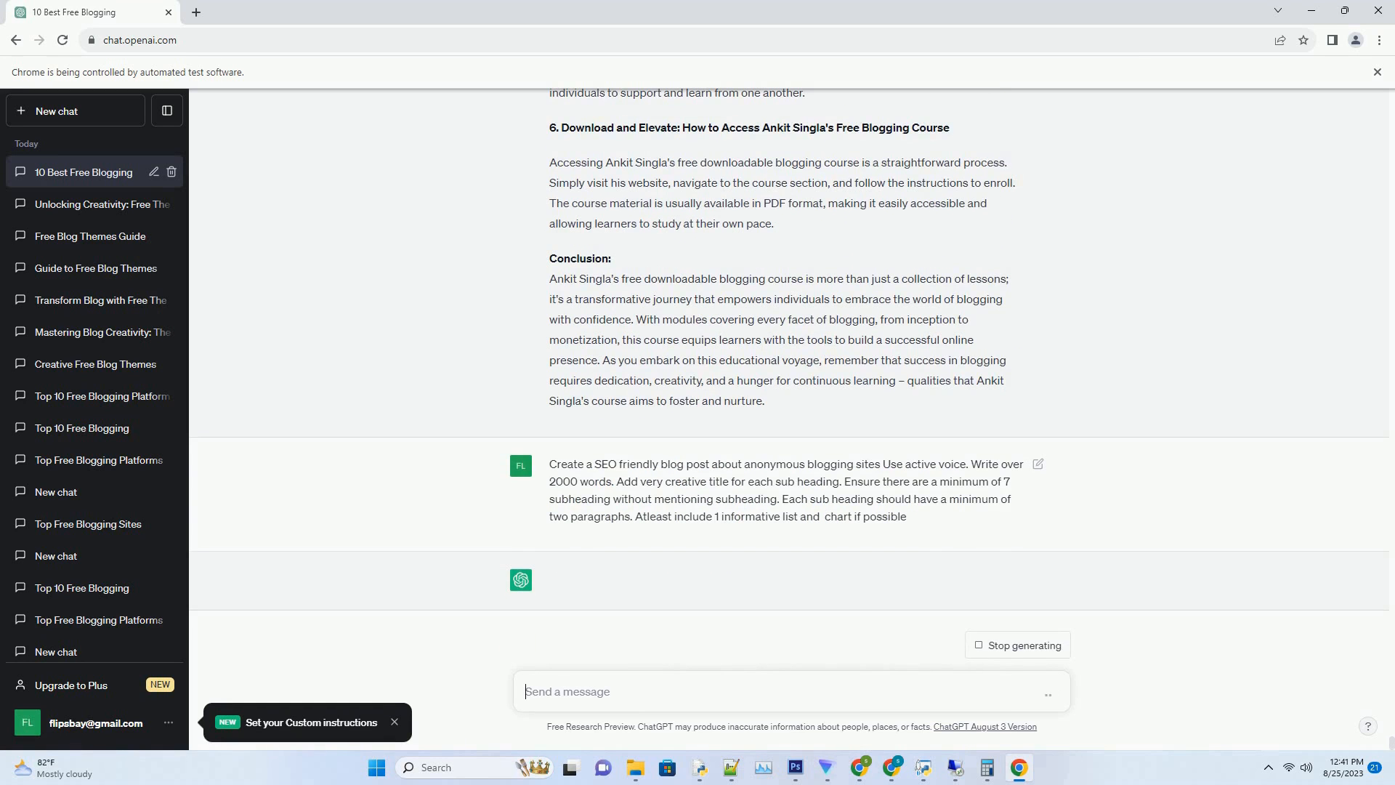